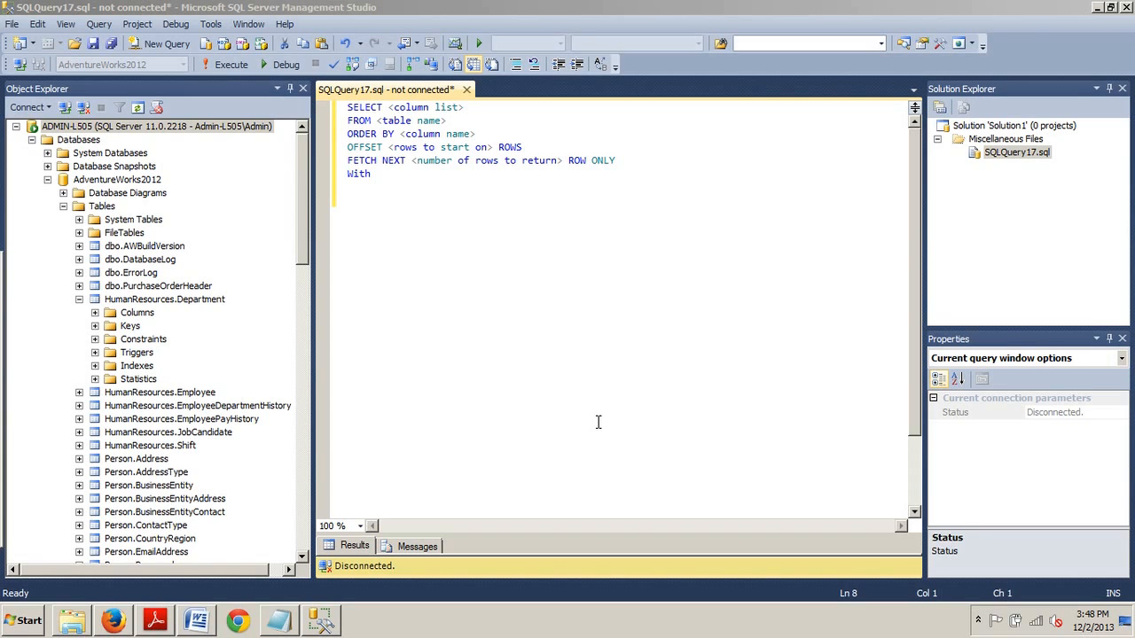
{"action": "mouse_move", "coordinate": [355, 105]}
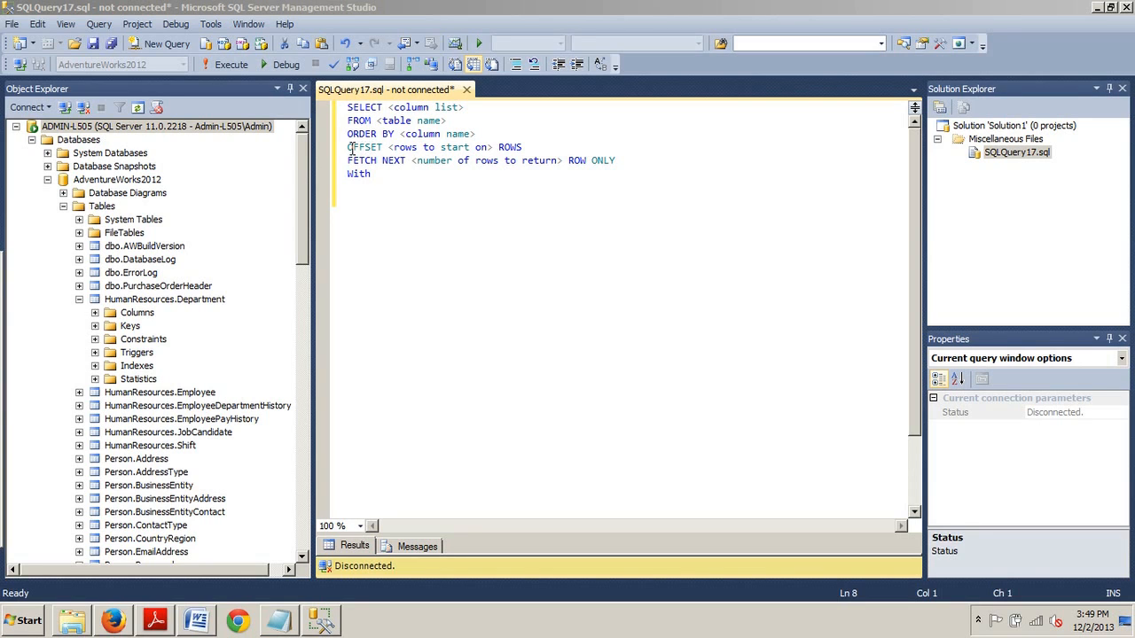
{"action": "mouse_move", "coordinate": [374, 147]}
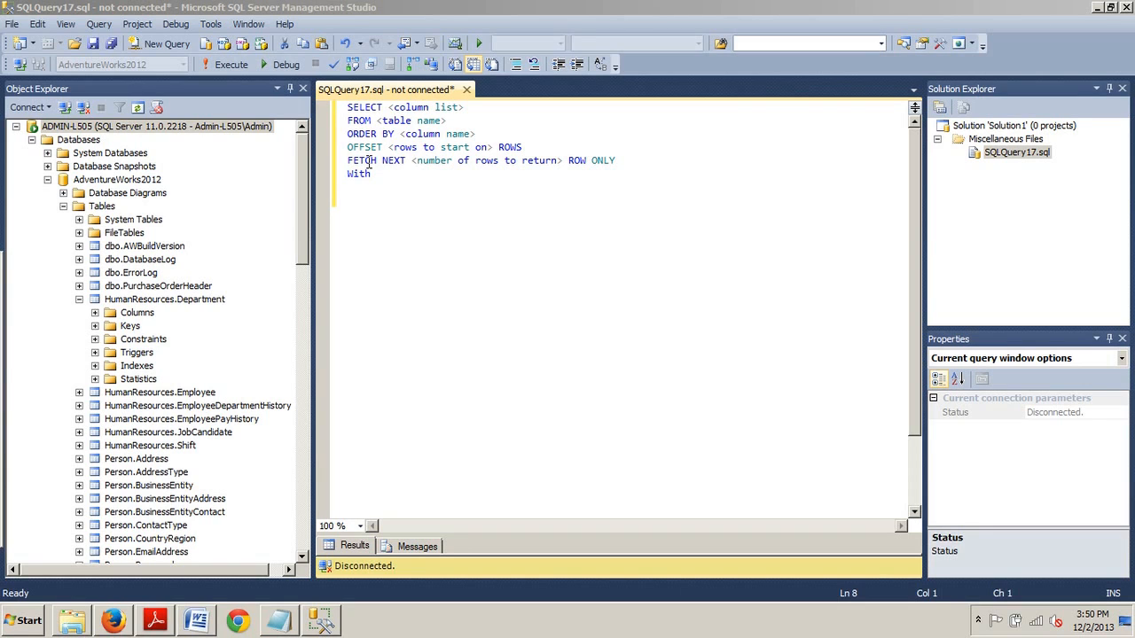
{"action": "mouse_move", "coordinate": [408, 170]}
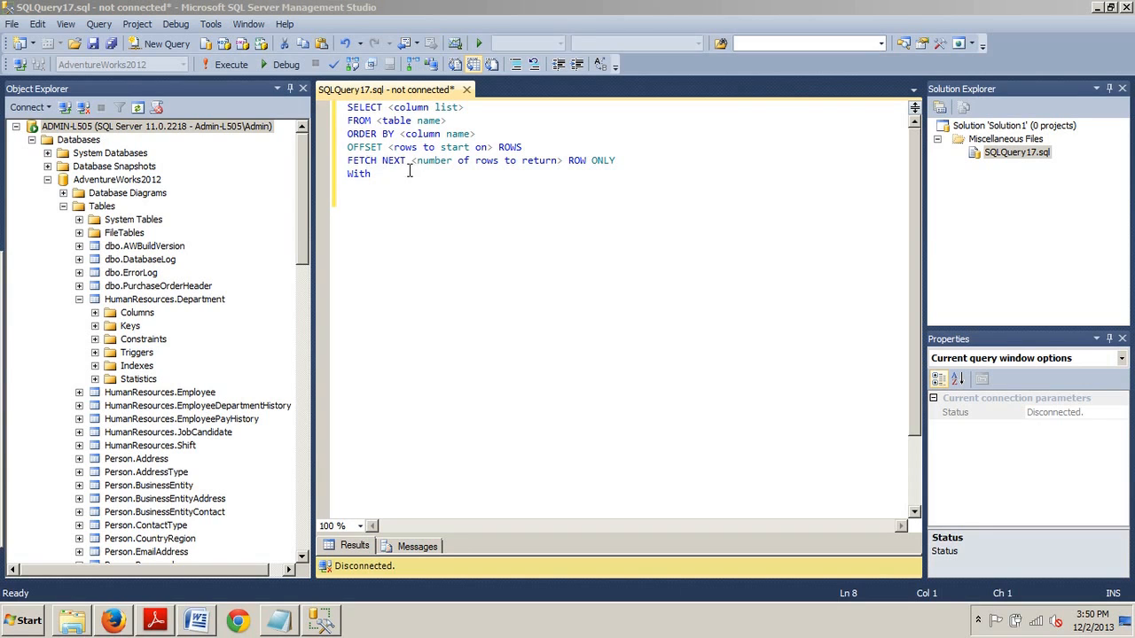
{"action": "mouse_move", "coordinate": [435, 185]}
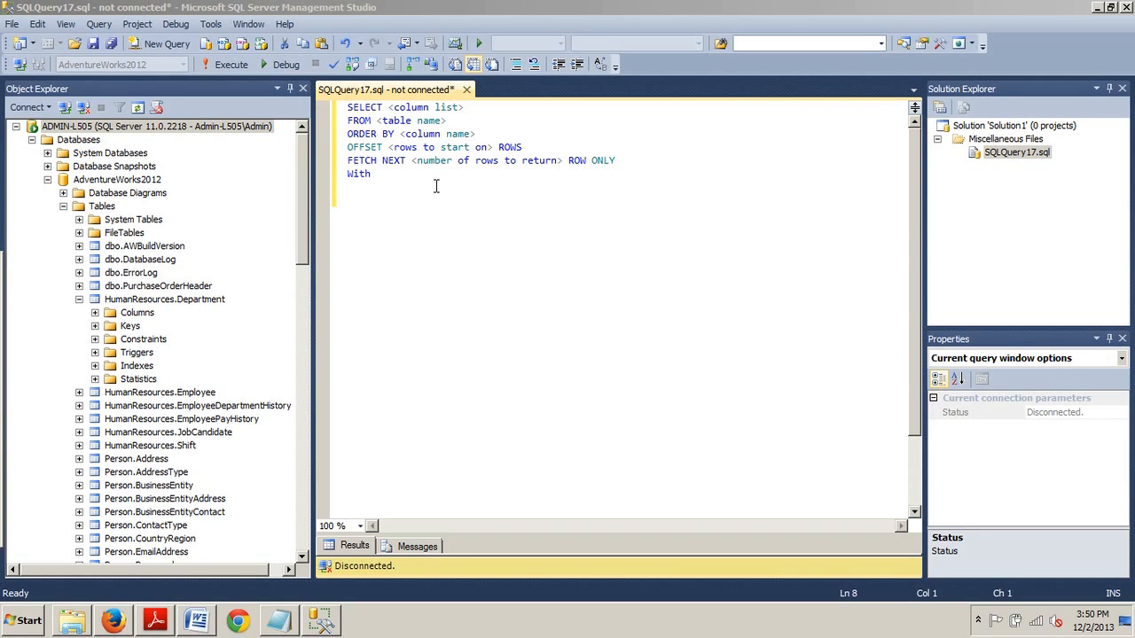
{"action": "mouse_move", "coordinate": [438, 202]}
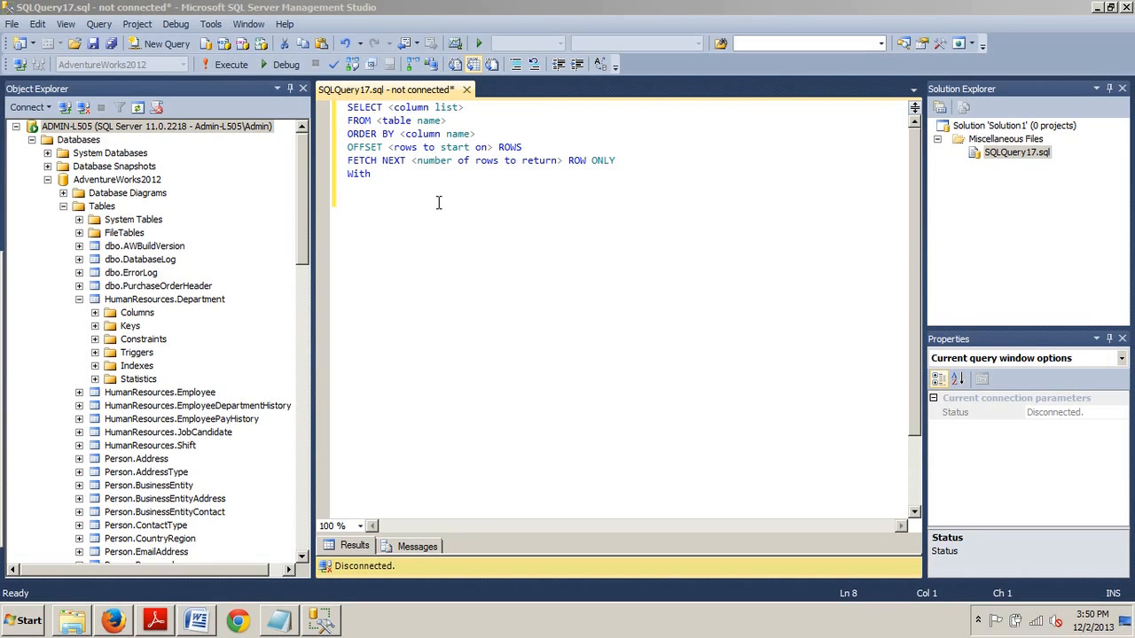
- Select all of the OFFSET–FETCH template text in the query editor for removal
{"action": "key", "text": "ctrl+a"}
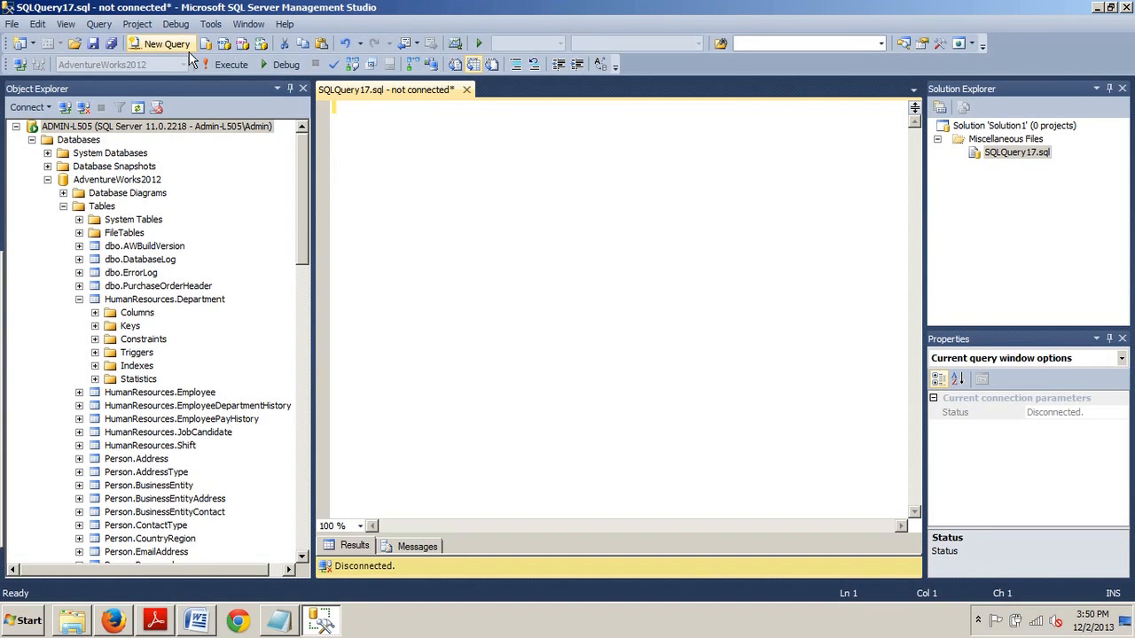
{"action": "mouse_move", "coordinate": [230, 549]}
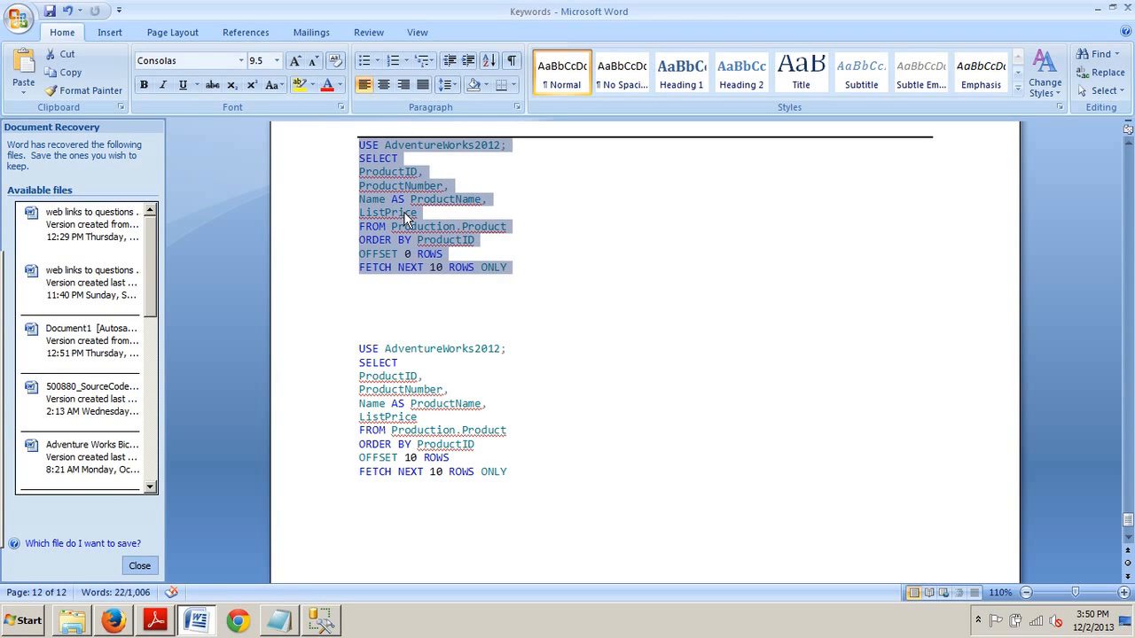
{"action": "mouse_move", "coordinate": [302, 605]}
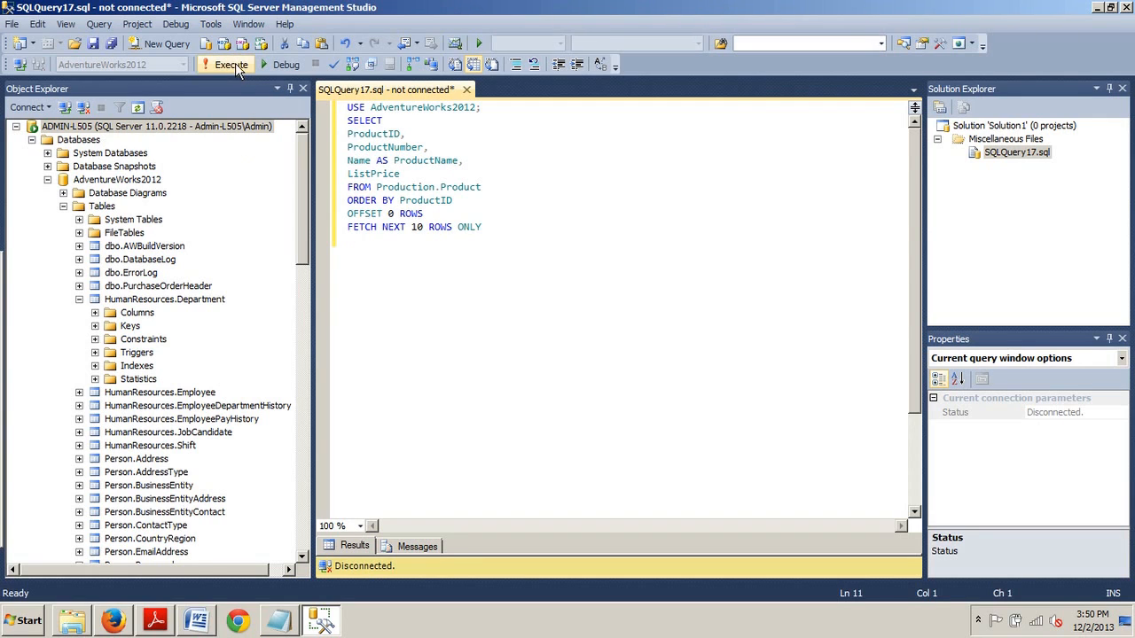
- Execute the OFFSET 0 query, connect to the Database Engine, then rerun it to get 10 rows
{"action": "left_click", "coordinate": [231, 64]}
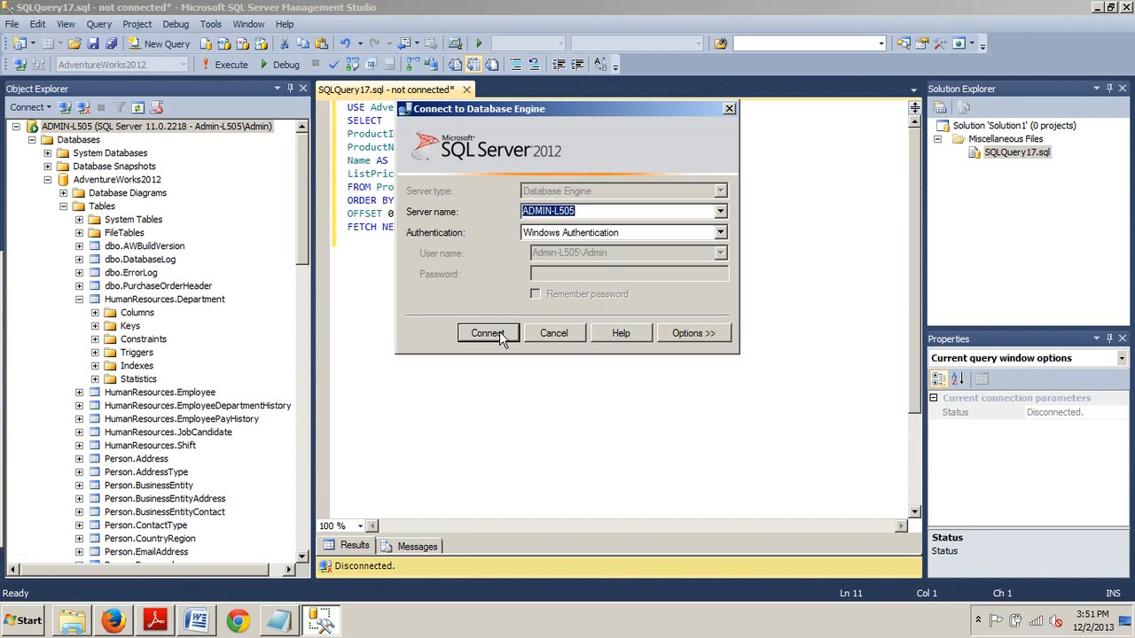
{"action": "left_click", "coordinate": [486, 333]}
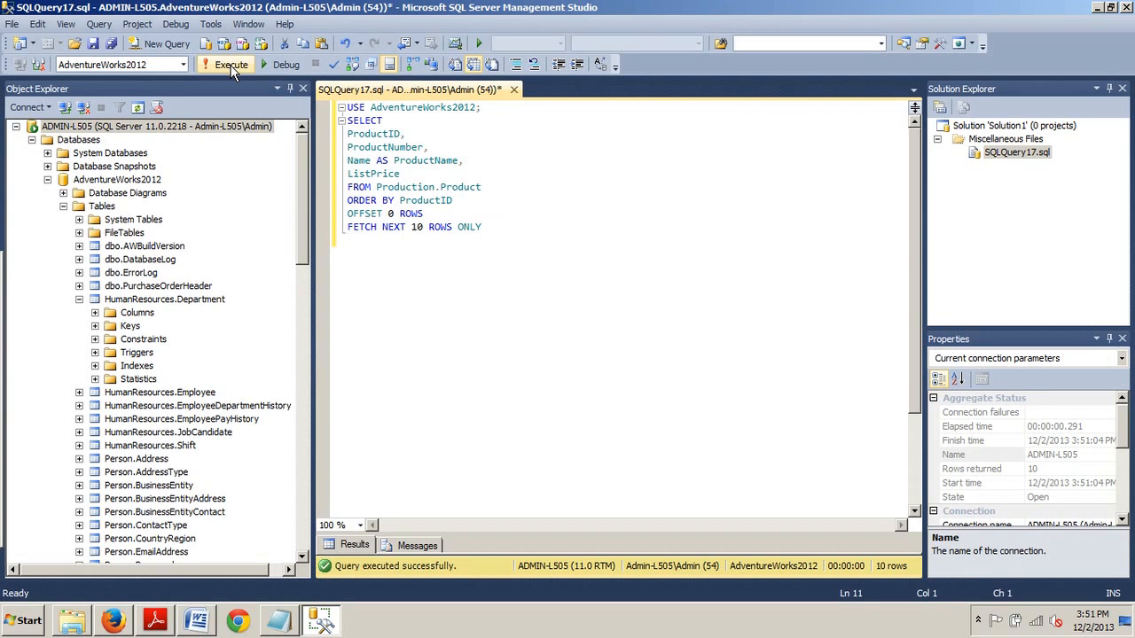
{"action": "left_click", "coordinate": [232, 64]}
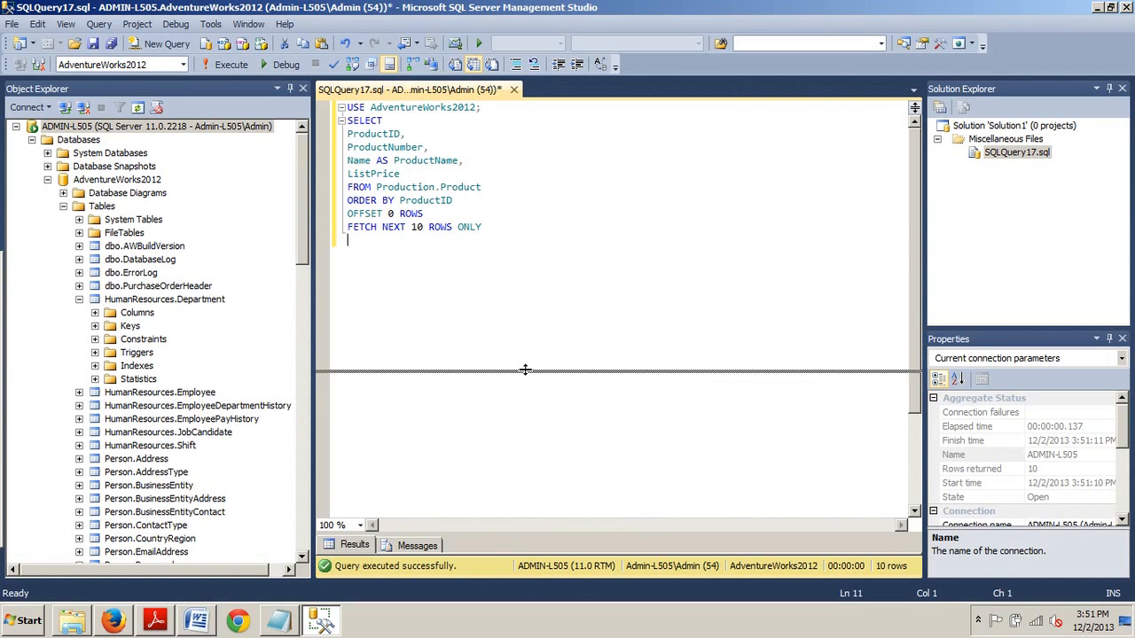
- Run the query to show the first ten products, IDs 1–321, before changing OFFSET to 10
{"action": "left_click", "coordinate": [231, 64]}
{"action": "type", "text": "1"}
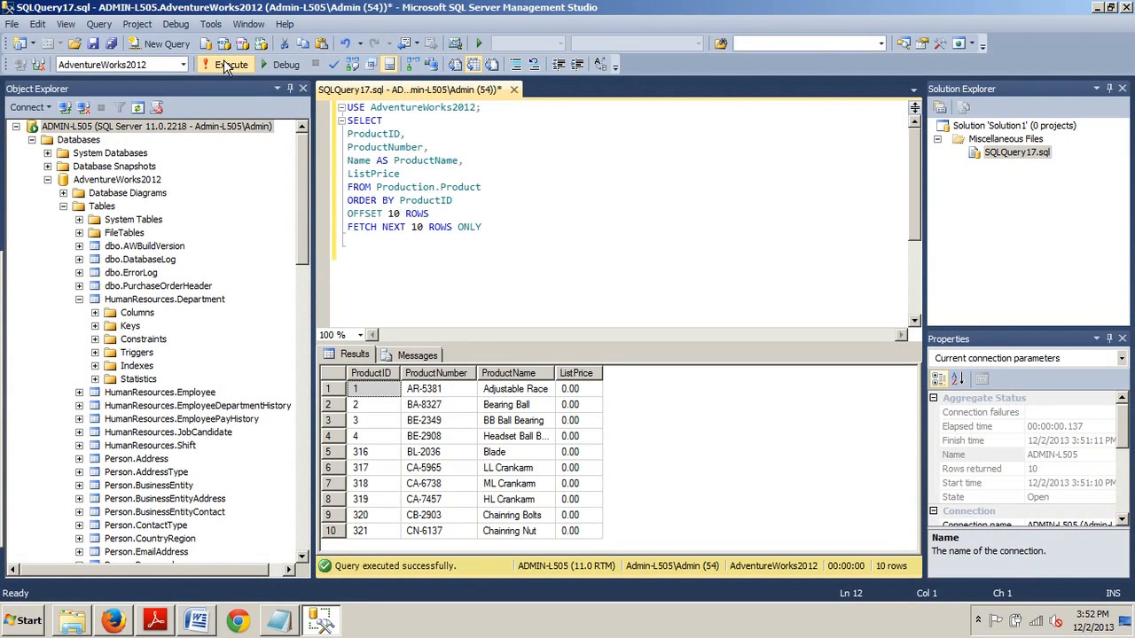
- Execute the OFFSET 10 ROWS query to return products with IDs 322–331
{"action": "left_click", "coordinate": [228, 64]}
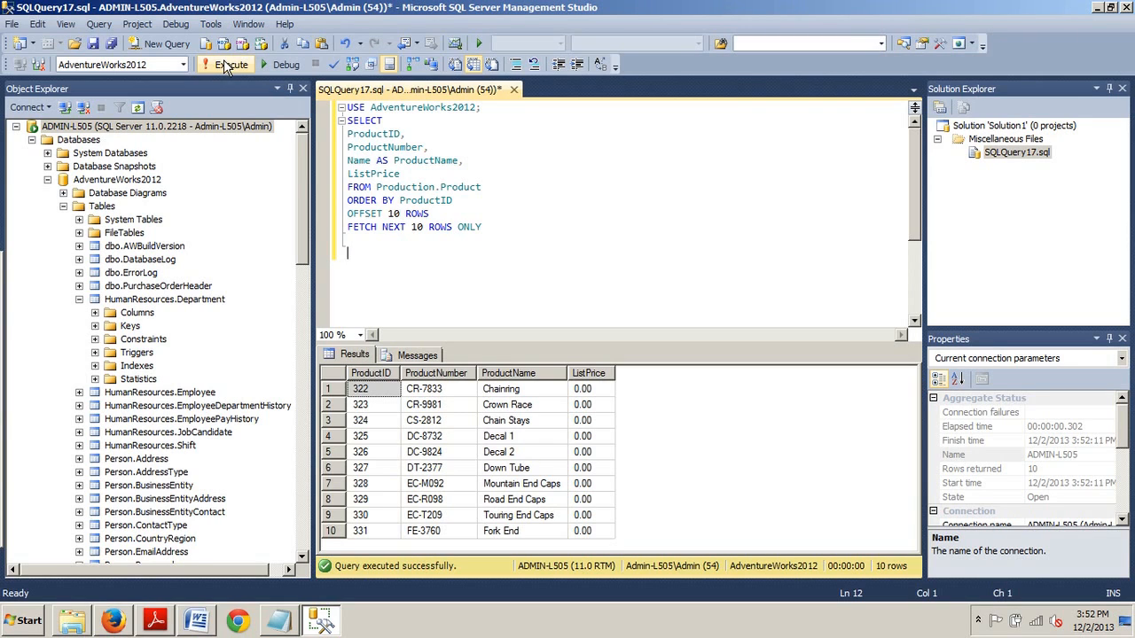
{"action": "mouse_move", "coordinate": [541, 423]}
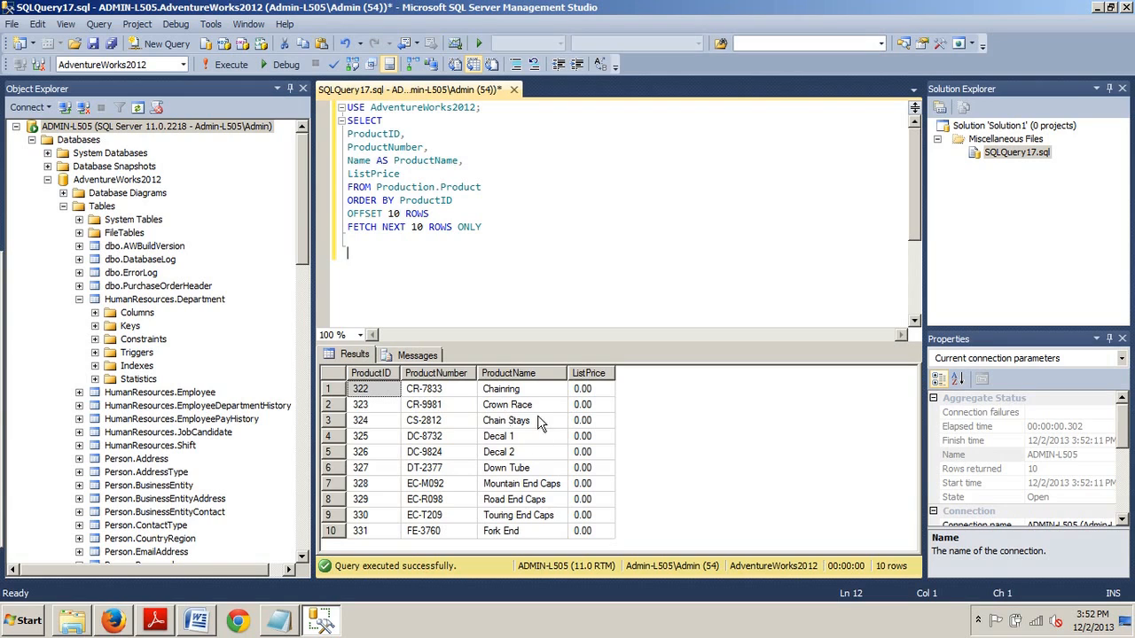
{"action": "mouse_move", "coordinate": [523, 541]}
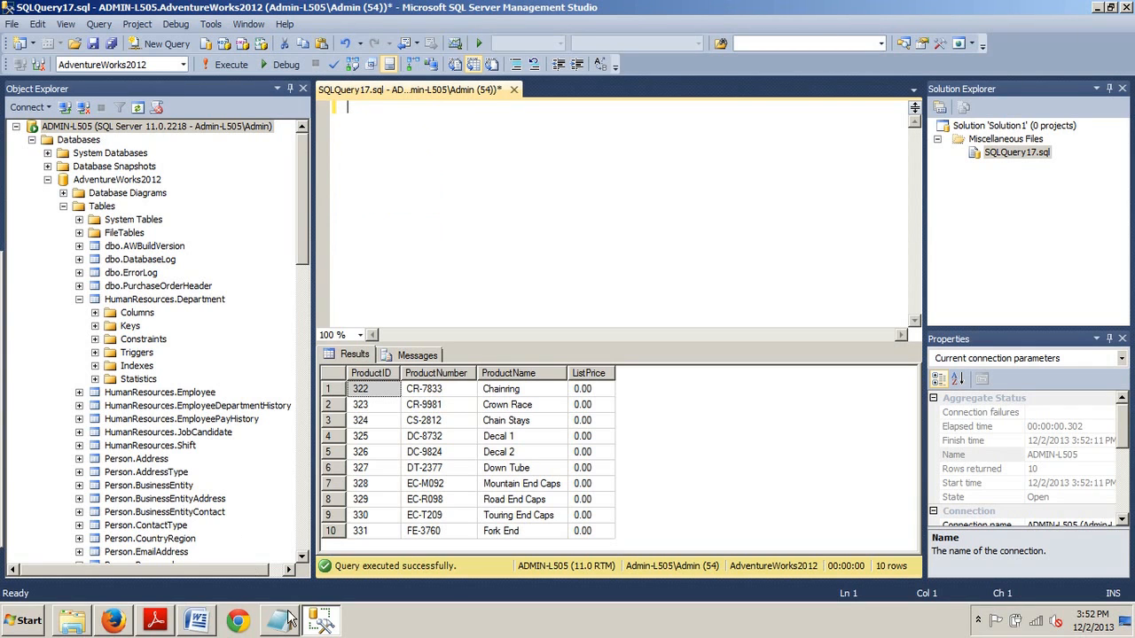
- Copy the first paging query, starting 'USE AdventureWorks2012;', from the Word document into the editor
{"action": "left_click", "coordinate": [196, 620]}
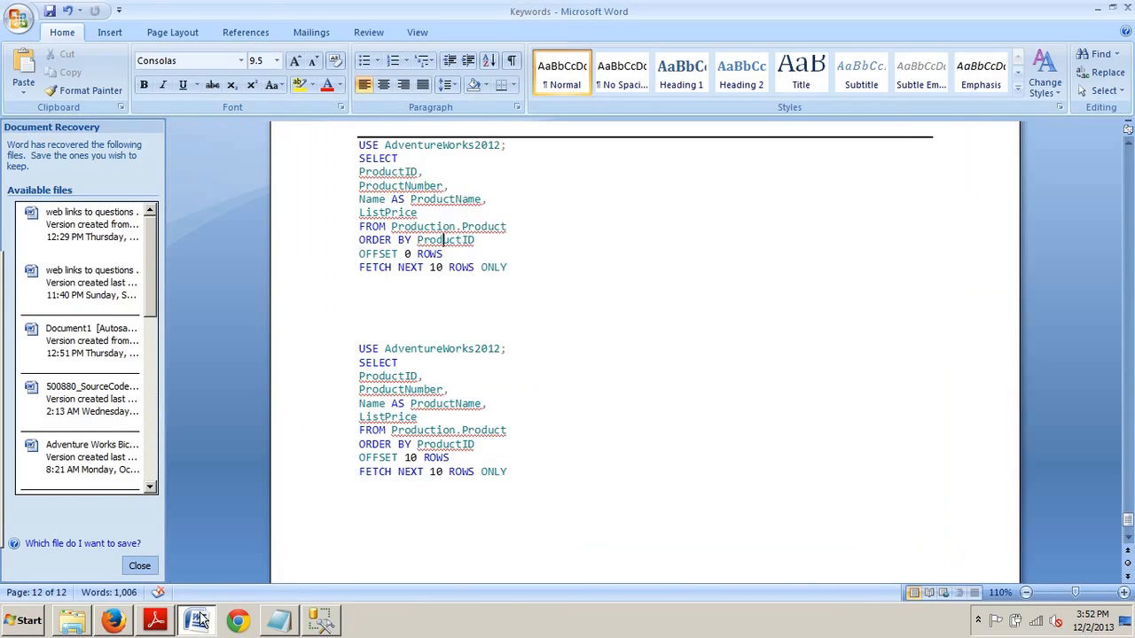
{"action": "left_click_drag", "start_coordinate": [358, 172], "coordinate": [508, 267]}
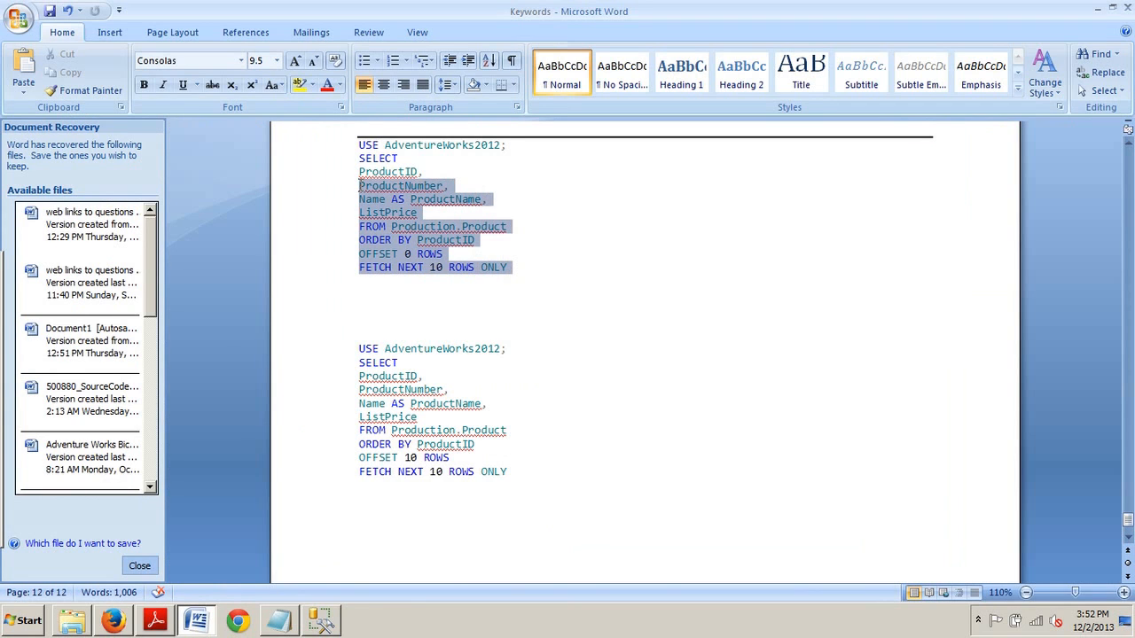
{"action": "right_click", "coordinate": [386, 195]}
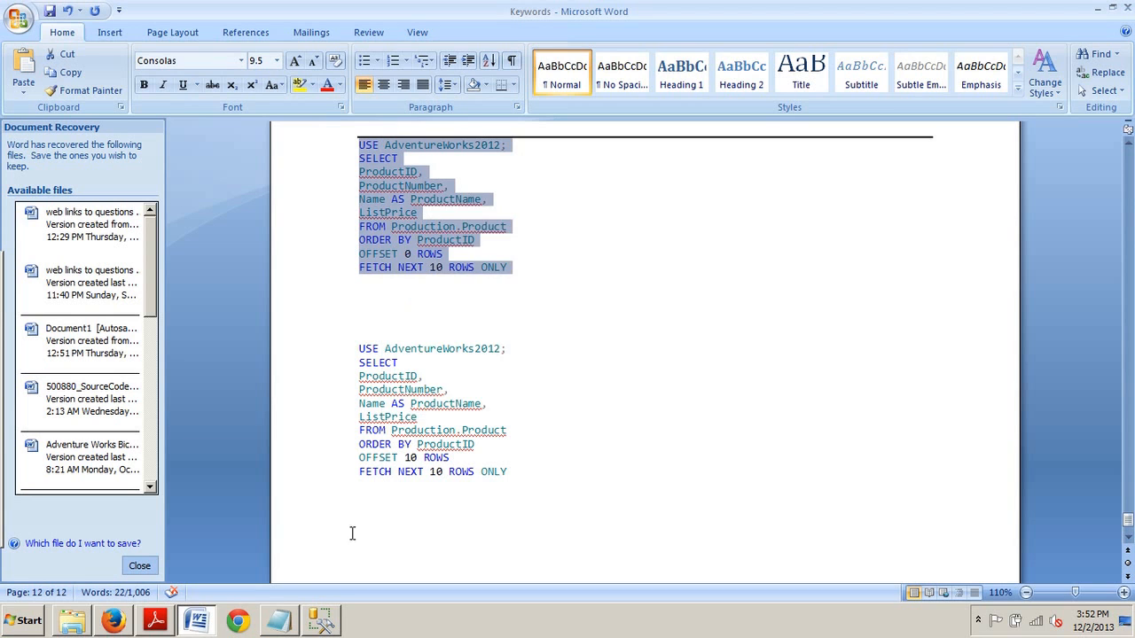
{"action": "left_click", "coordinate": [321, 619]}
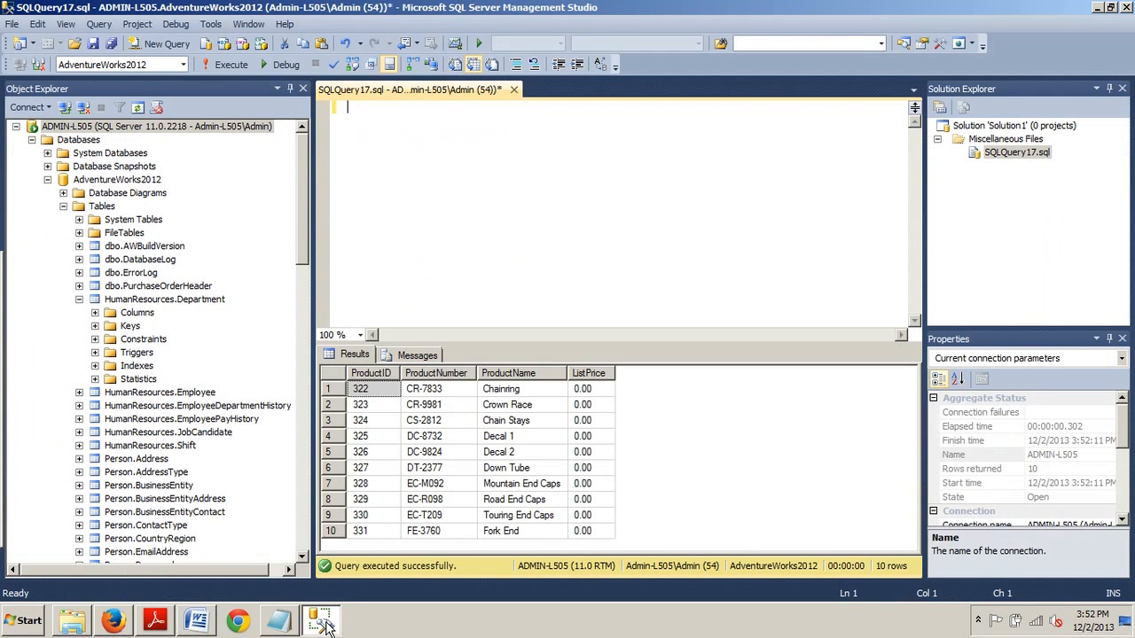
{"action": "type", "text": "USE AdventureWorks2012;"}
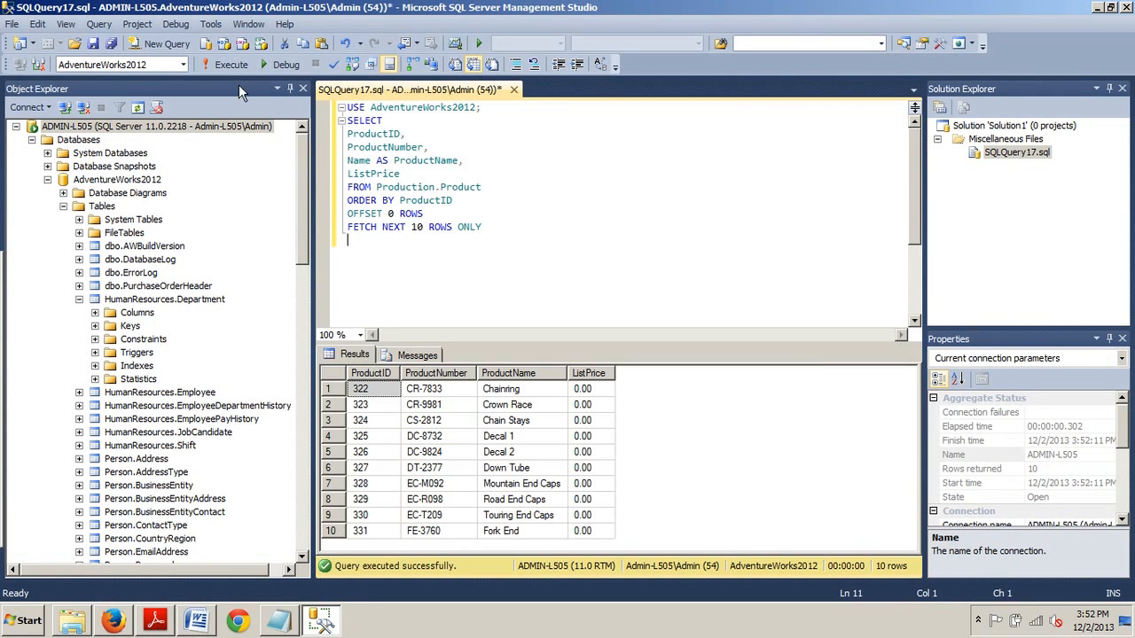
- Execute the pasted OFFSET 0 query and review the ten returned products, IDs 1–321
{"action": "left_click", "coordinate": [231, 64]}
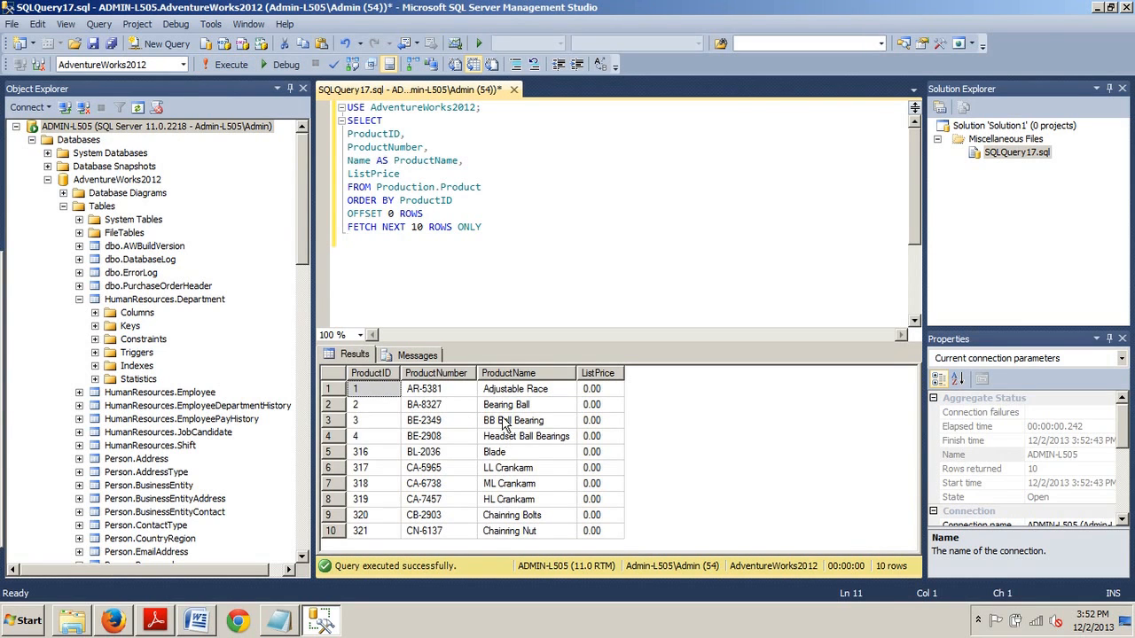
{"action": "mouse_move", "coordinate": [504, 483]}
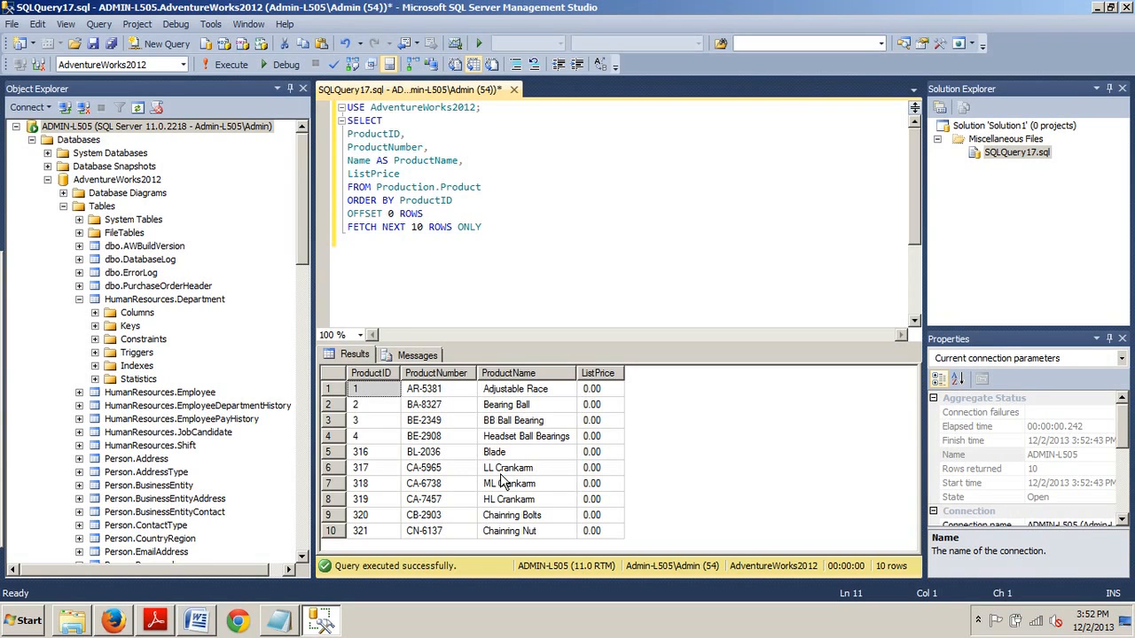
{"action": "left_click", "coordinate": [349, 239]}
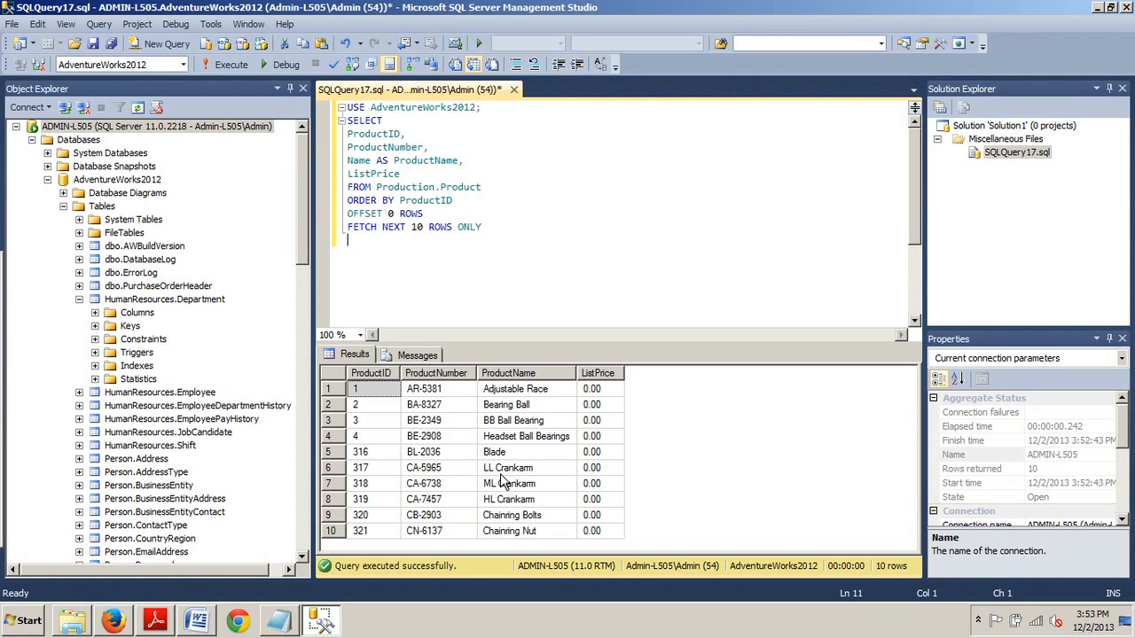
{"action": "mouse_move", "coordinate": [135, 566]}
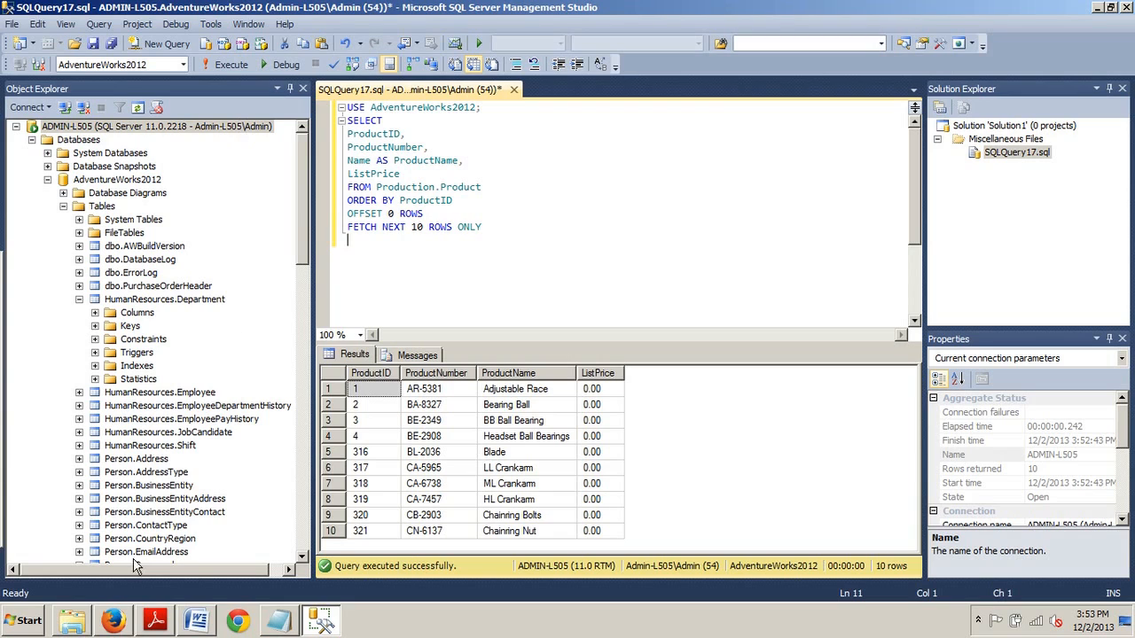
{"action": "mouse_move", "coordinate": [130, 585]}
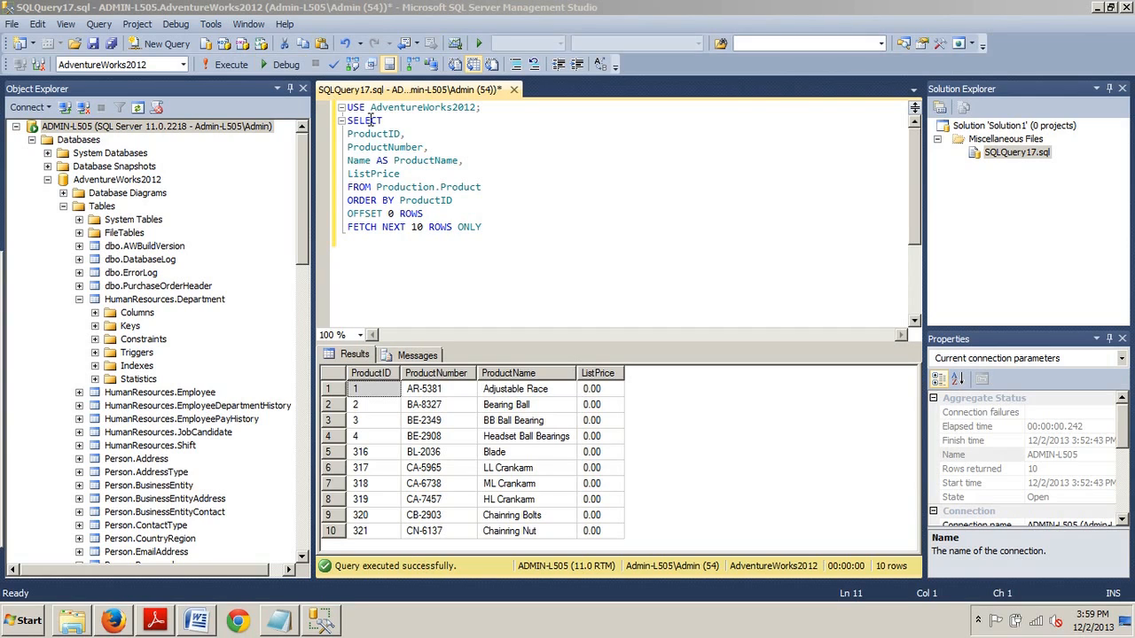
{"action": "mouse_move", "coordinate": [467, 246]}
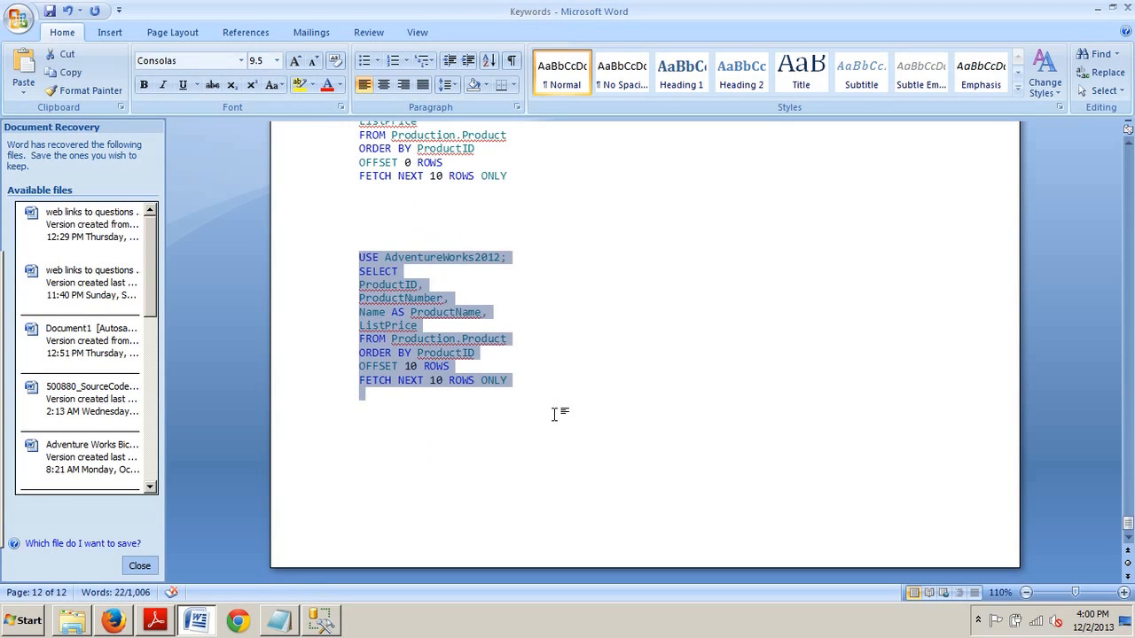
{"action": "left_click", "coordinate": [426, 325]}
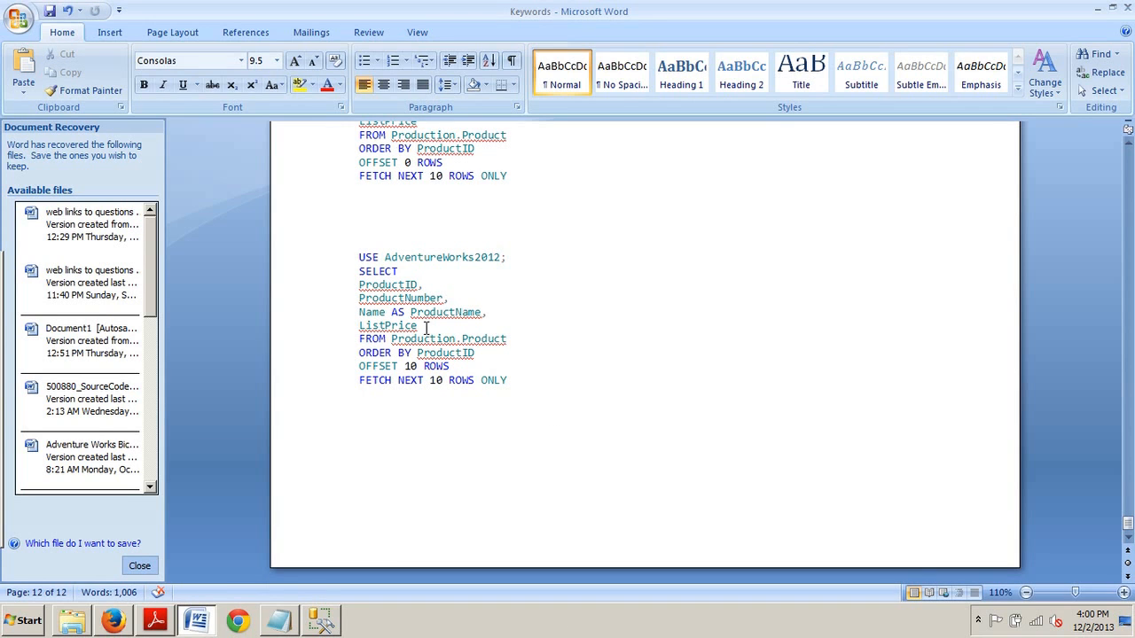
{"action": "mouse_move", "coordinate": [584, 330]}
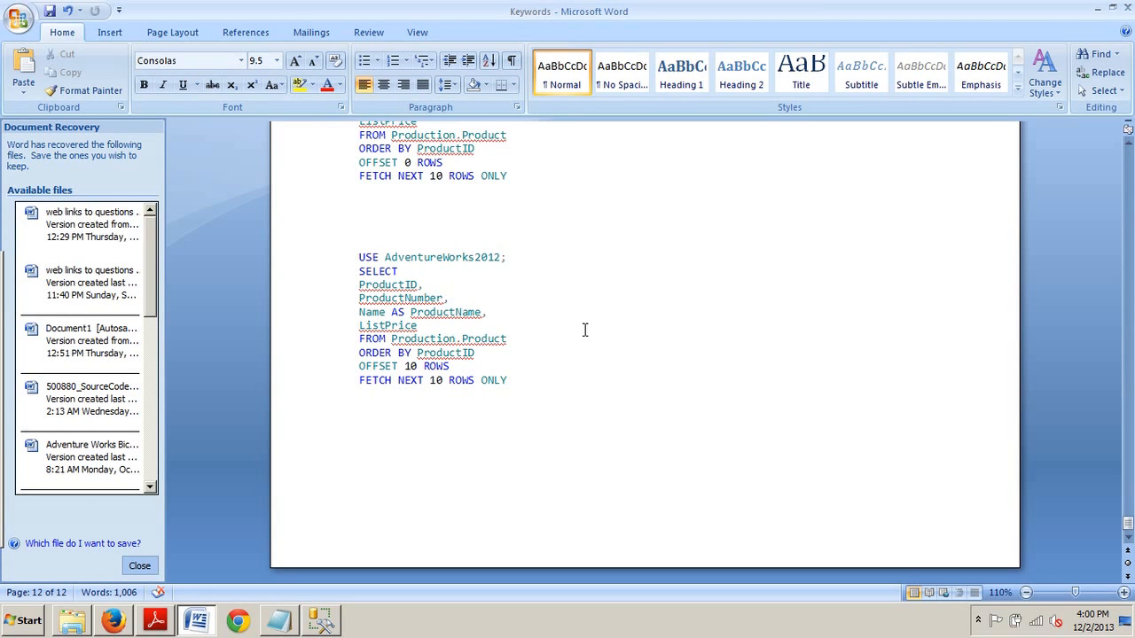
{"action": "mouse_move", "coordinate": [404, 461]}
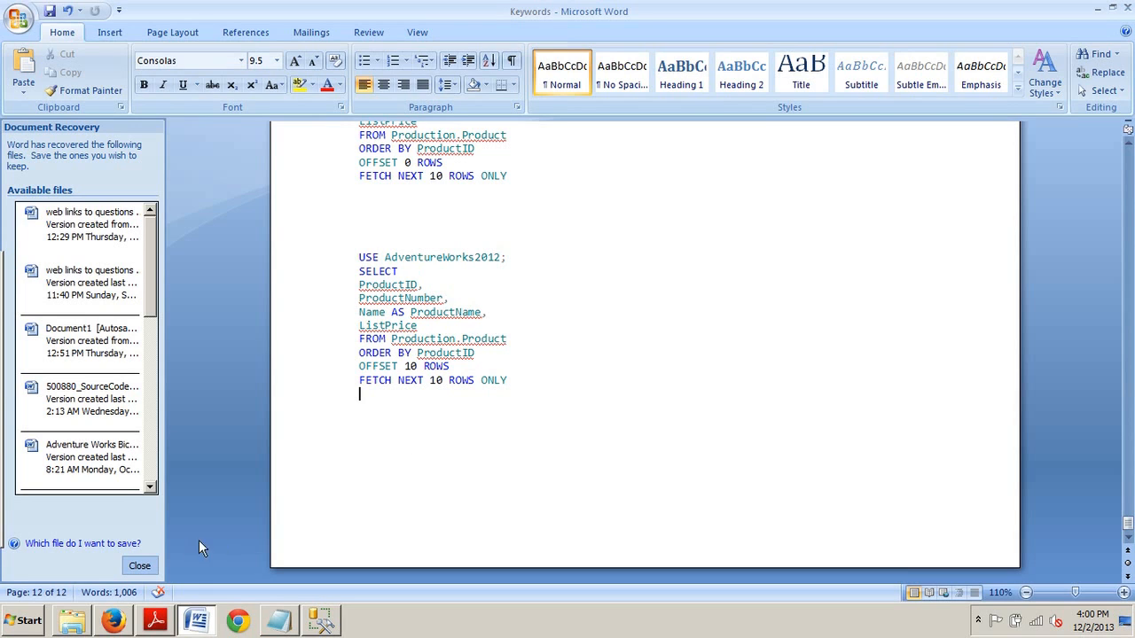
{"action": "mouse_move", "coordinate": [139, 565]}
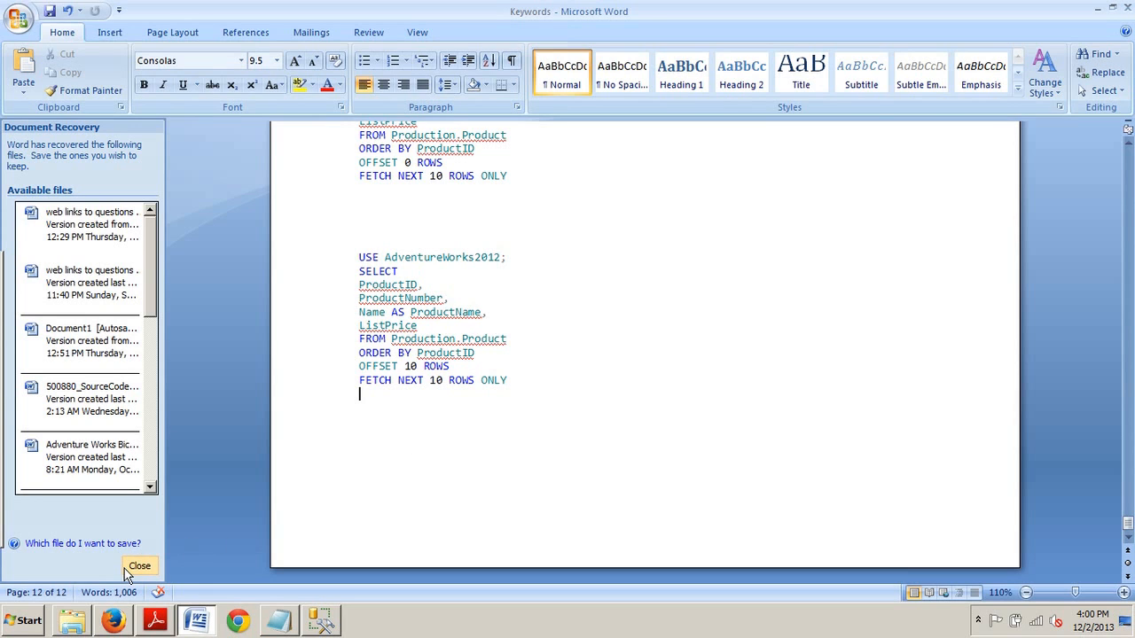